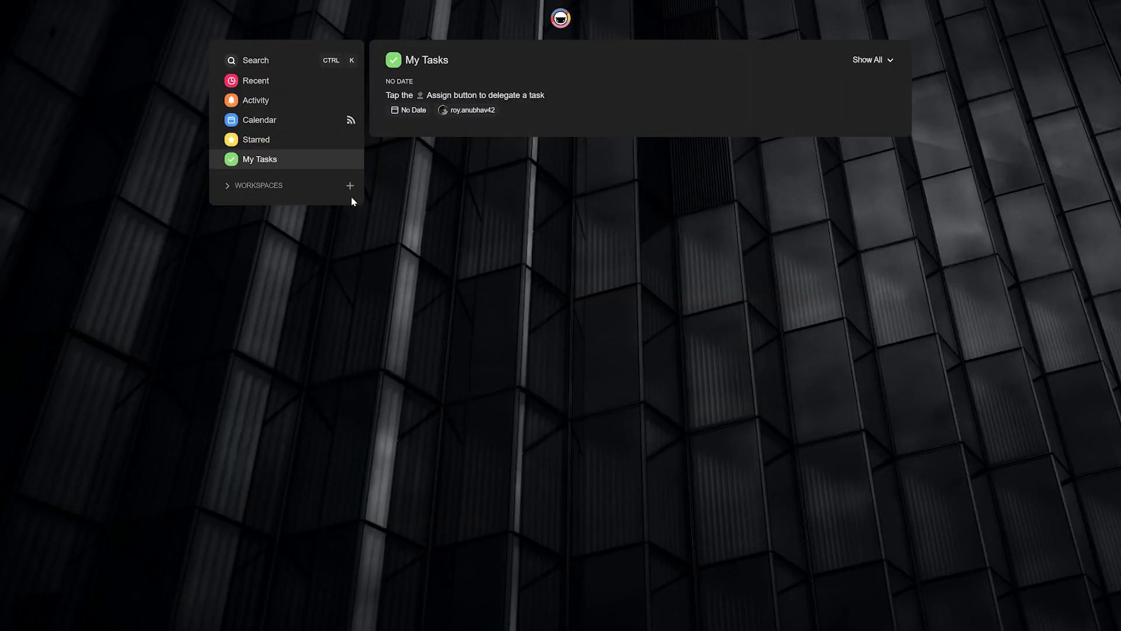
- Create a new green workspace named 'Ideas'
click(349, 185)
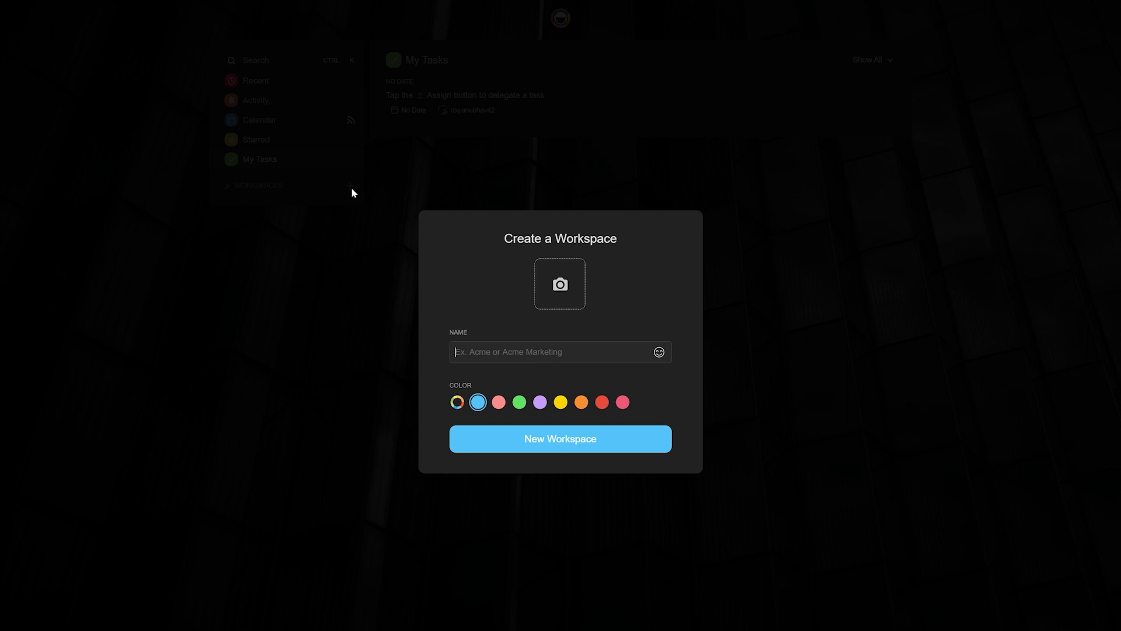
text(Ideas)
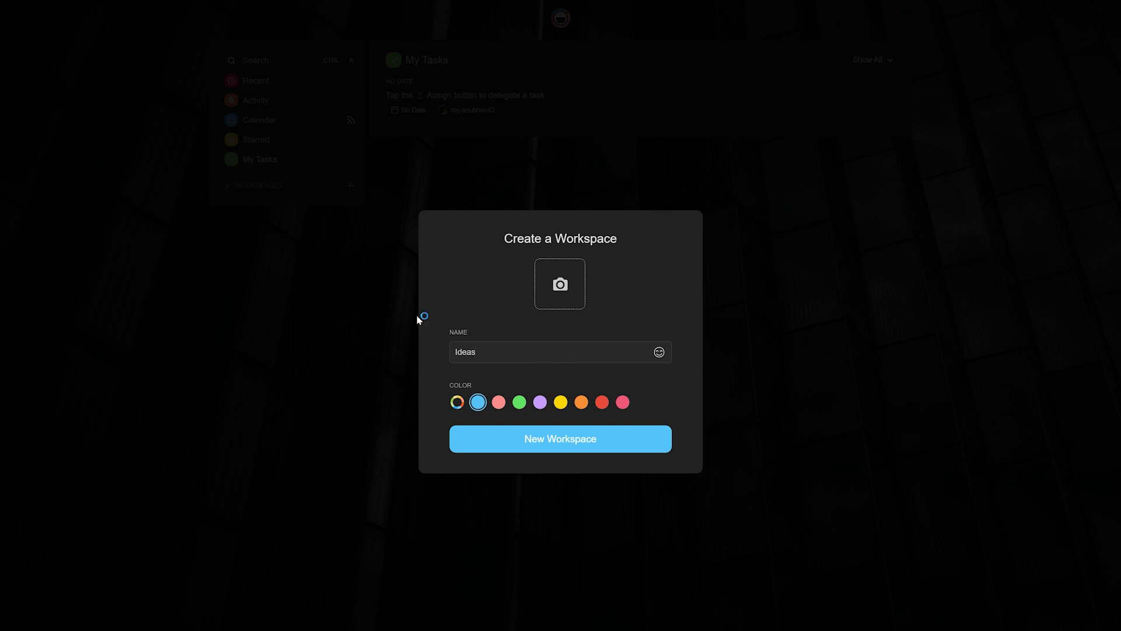
click(519, 401)
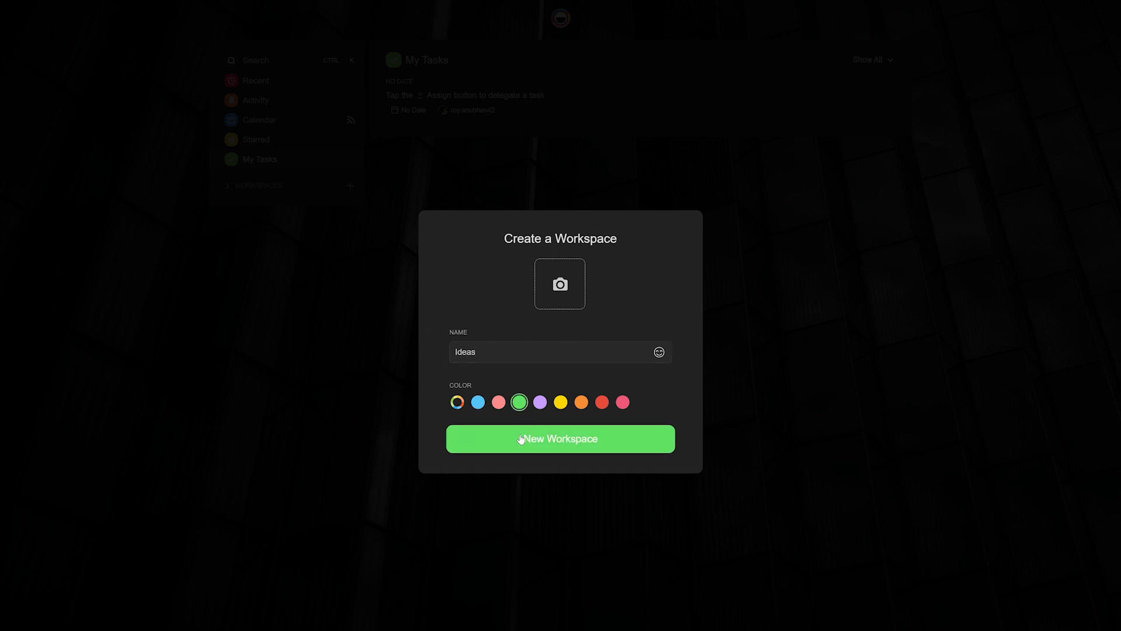
click(560, 438)
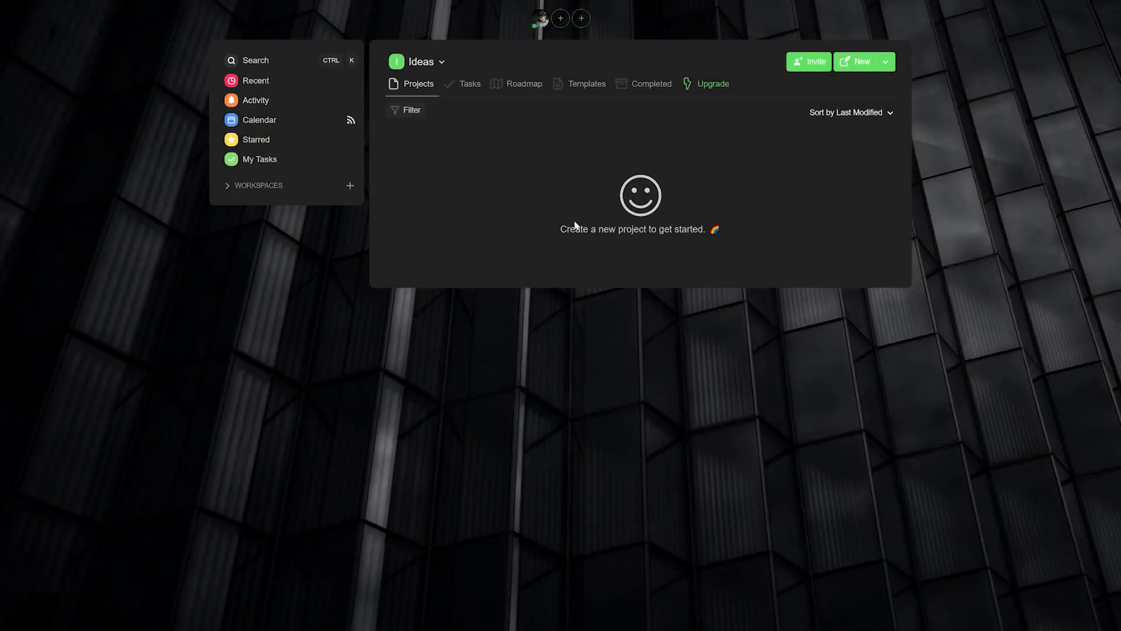
mouse_move(762, 186)
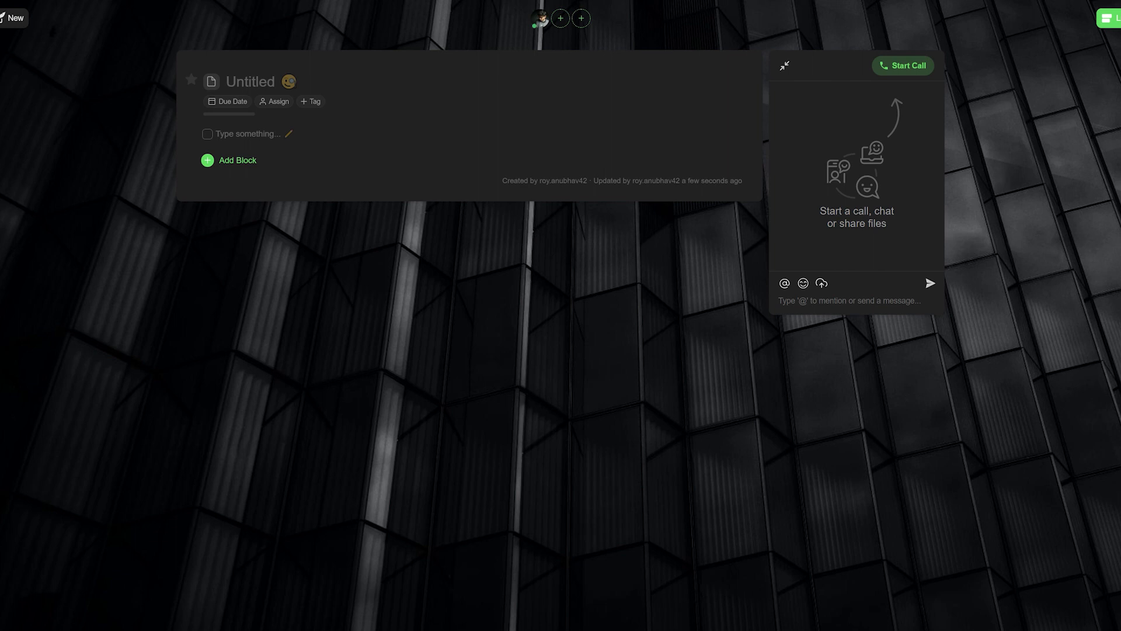
- Title the project 'Ideas for short films' and add the heading 'A short Sci-Fi Horror Film.'
text(Ideas for short films)
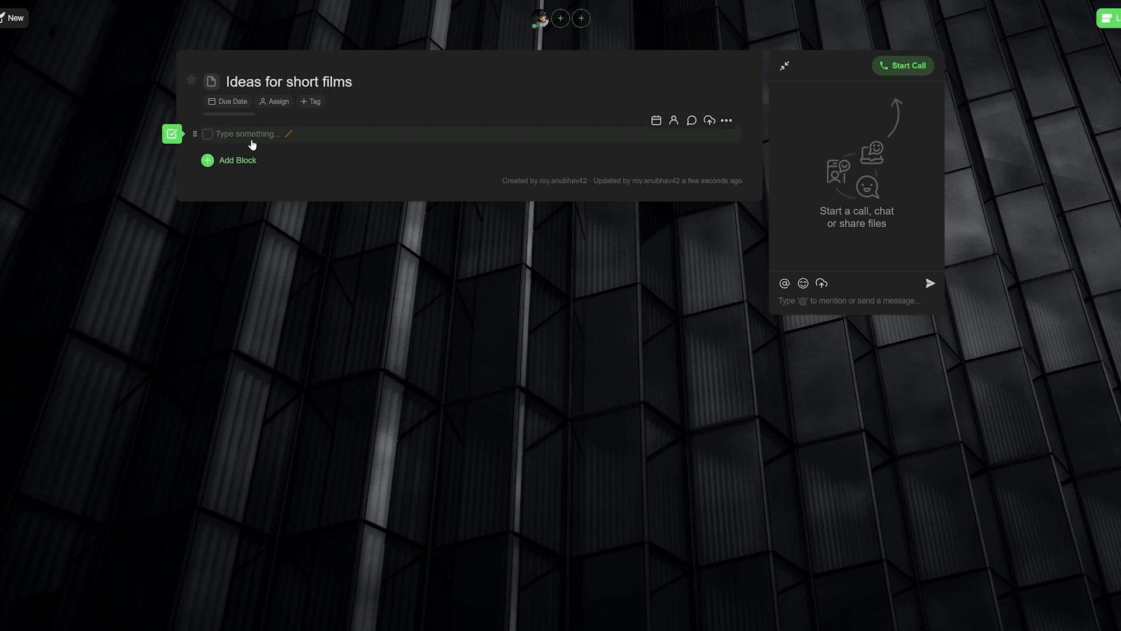
text(Tit)
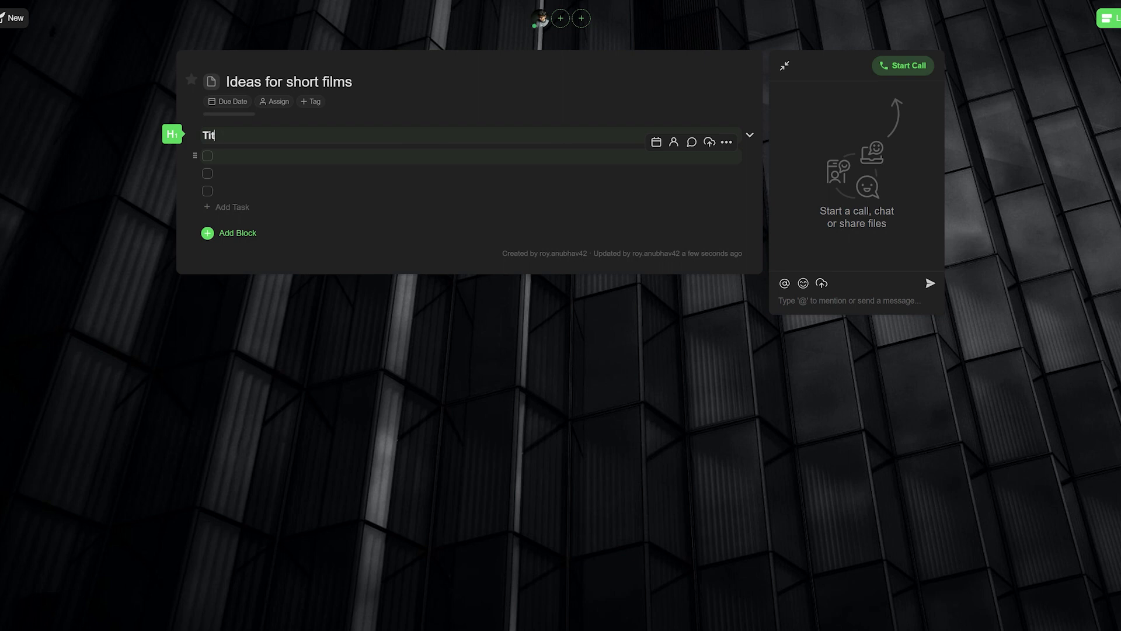
text(A short)
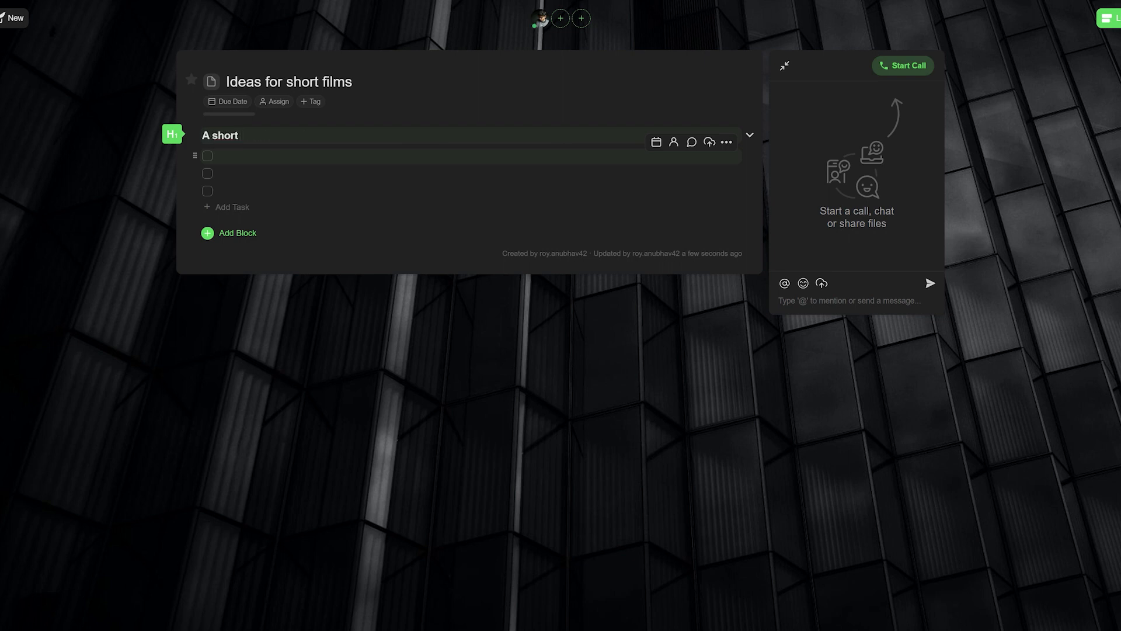
text(Sci-Fi Horror Film.)
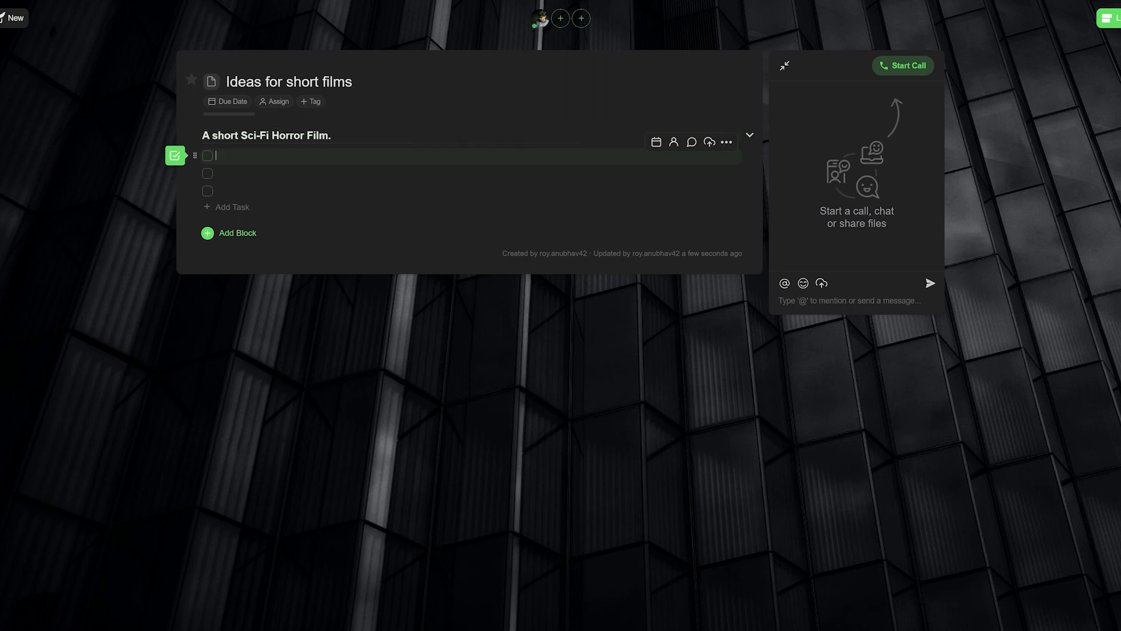
- List tasks Figure out name, Write First Draft and Write Character Descriptions under the heading
text(Figure out name)
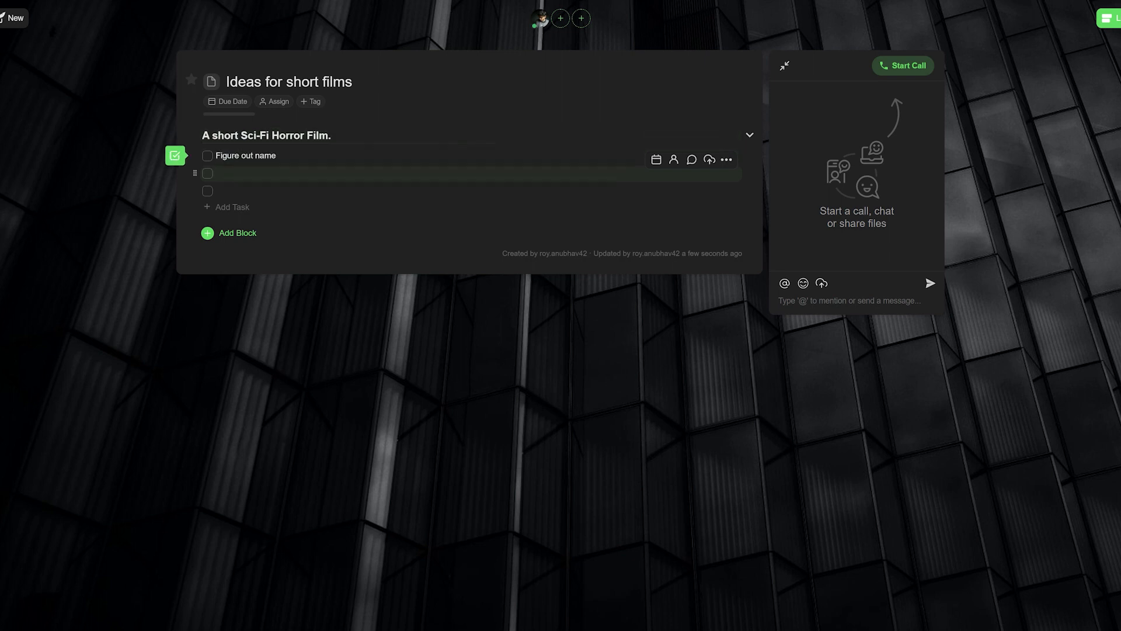
text(Write First Draft)
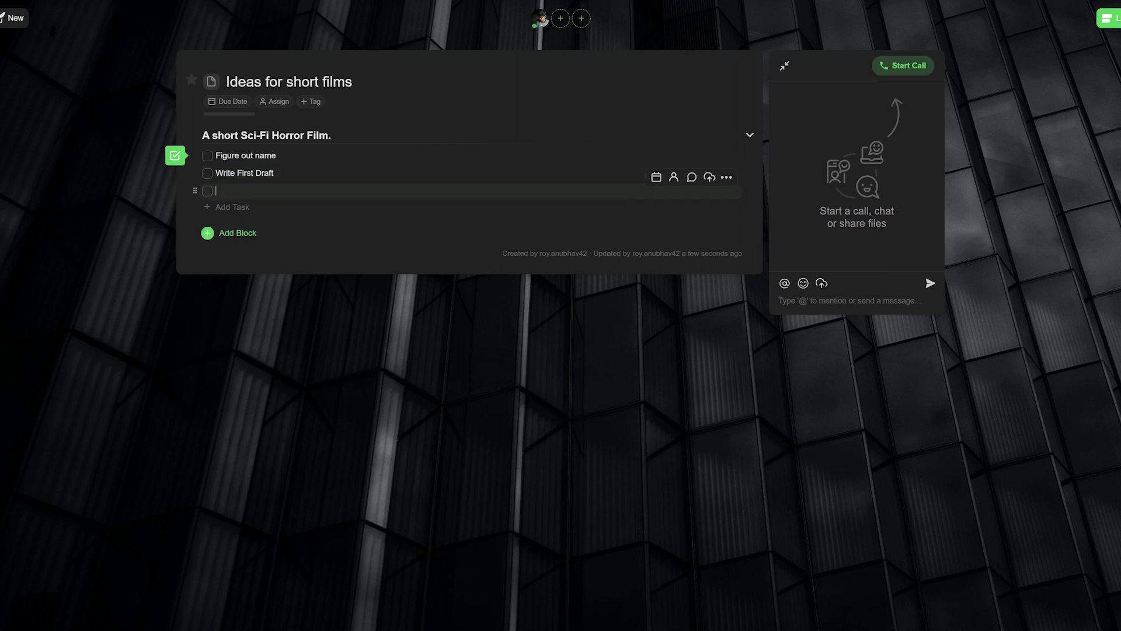
text(Write C)
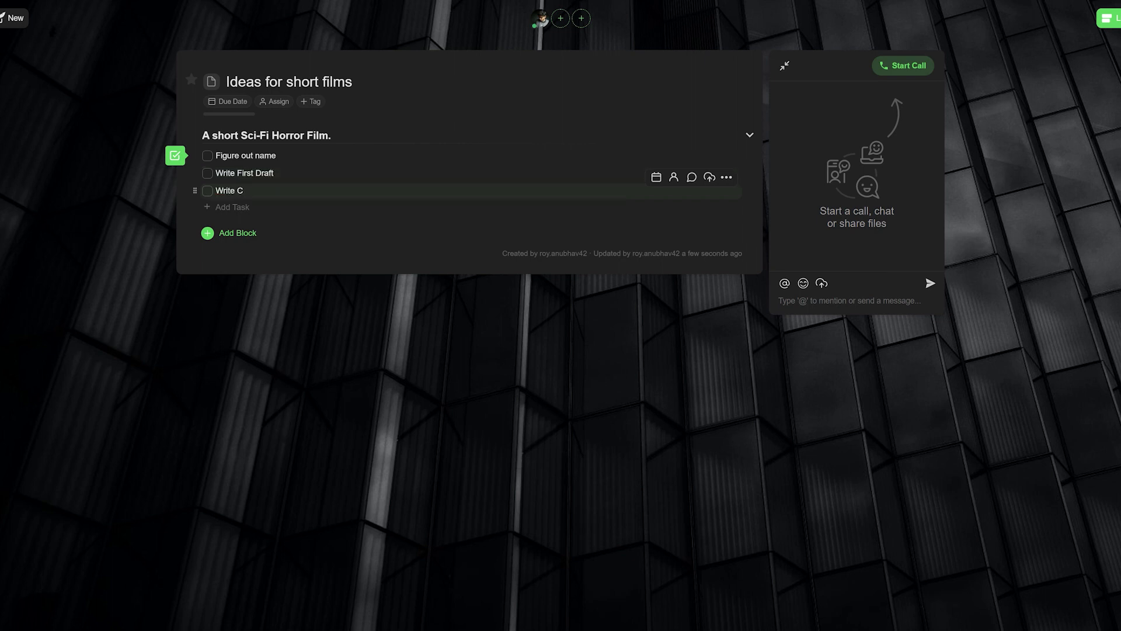
text(haracter Descriptions)
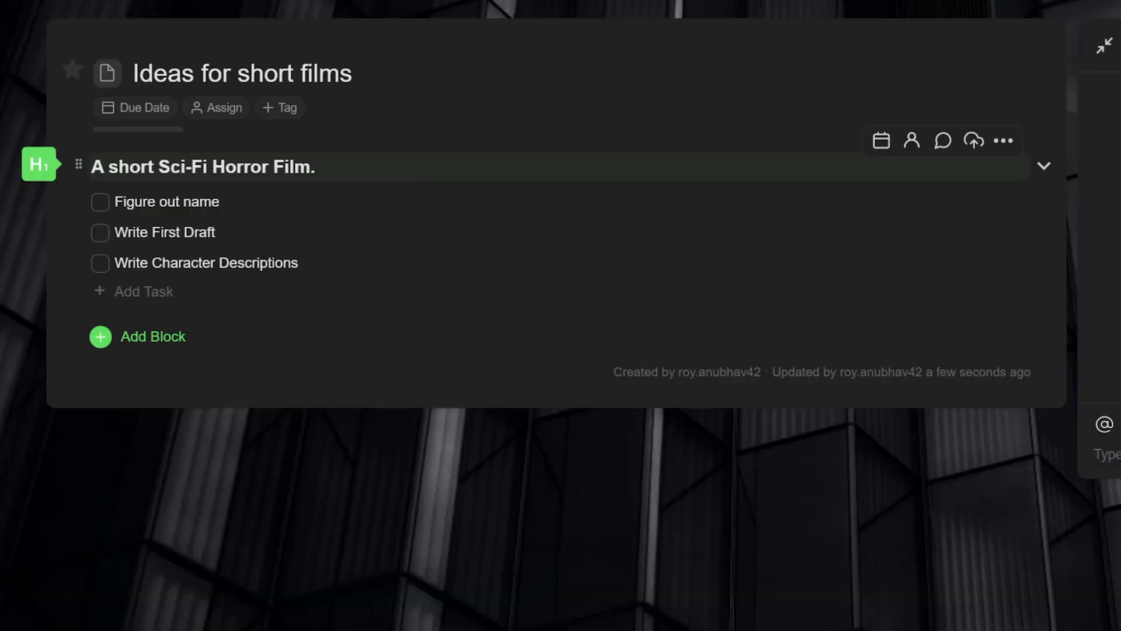
- Fold the Sci-Fi block, add an 'A Romcom' heading block, then unfold the Sci-Fi block
key(ctrl+Down)
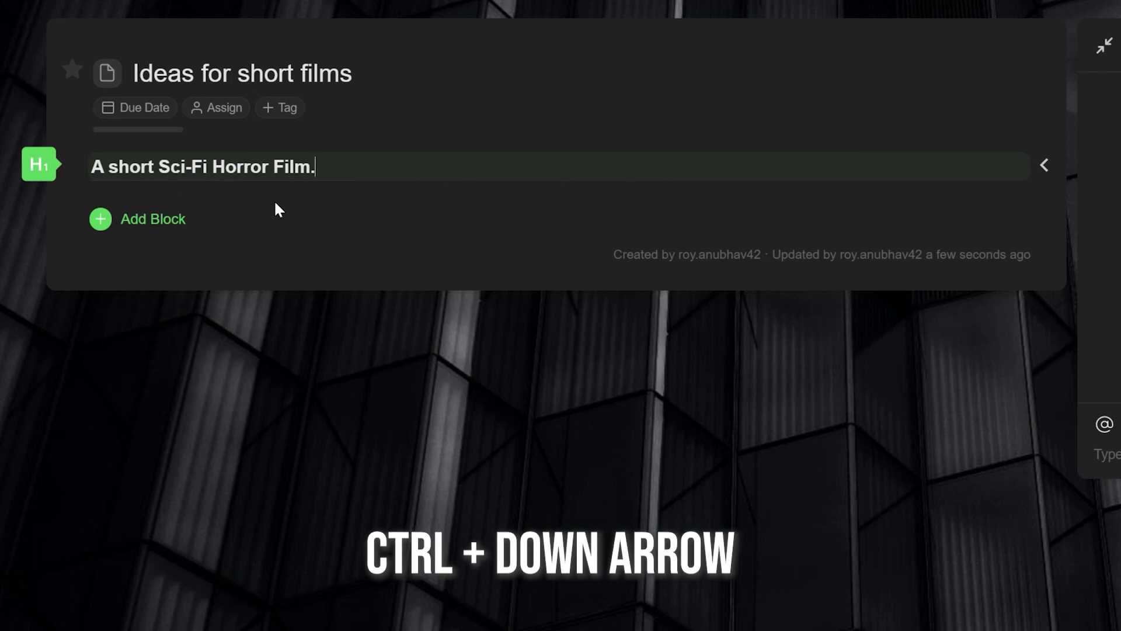
key(ctrl+Down)
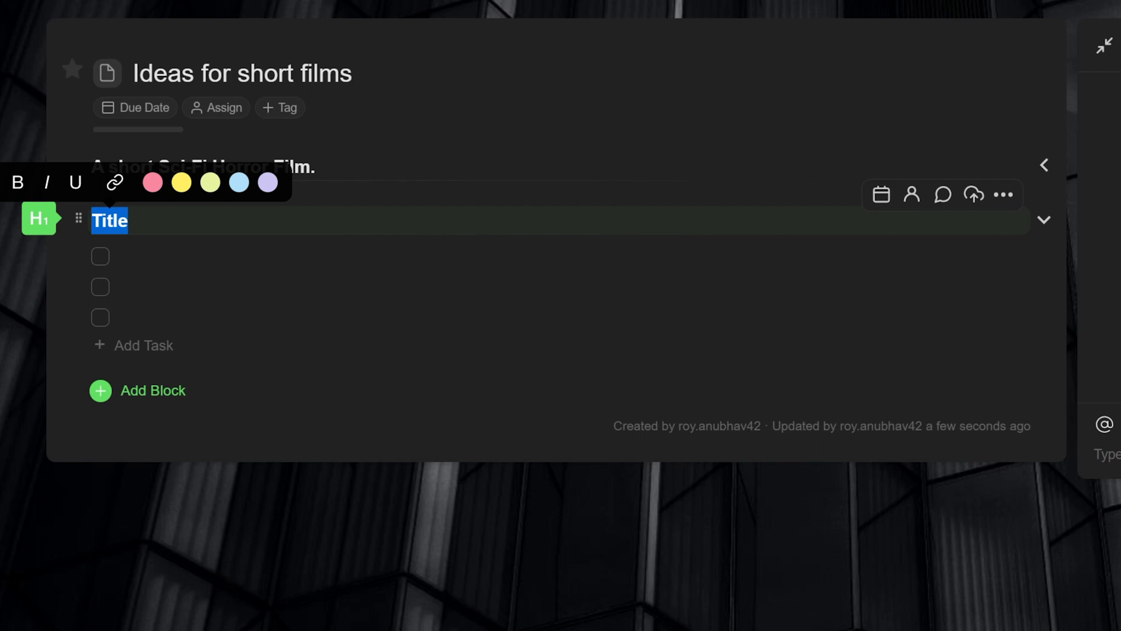
text(A RO)
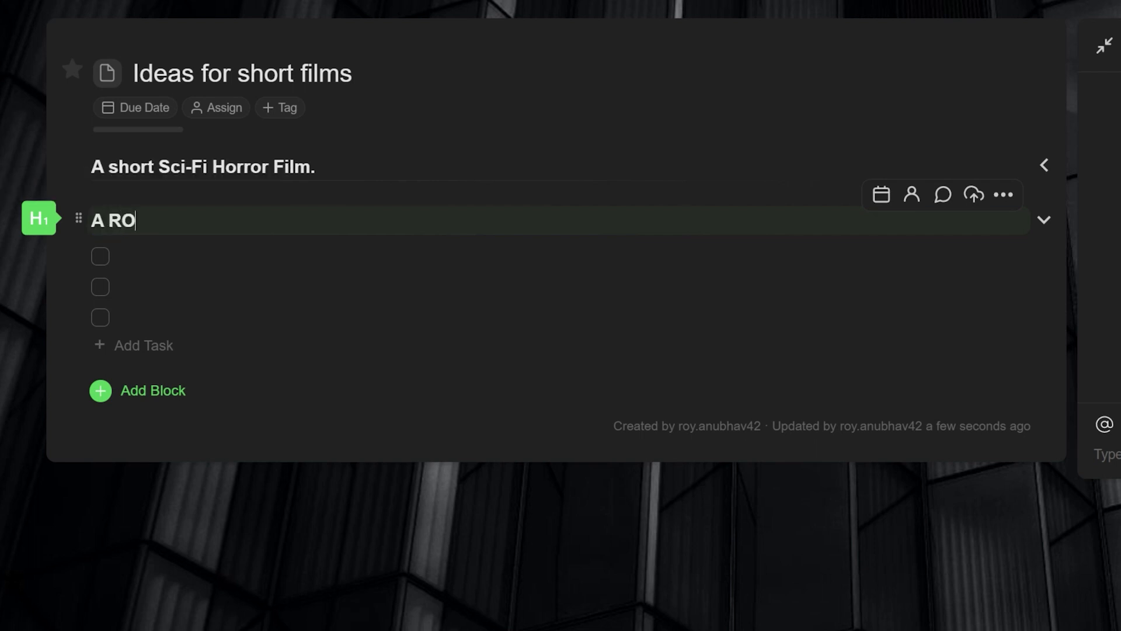
text(mcom)
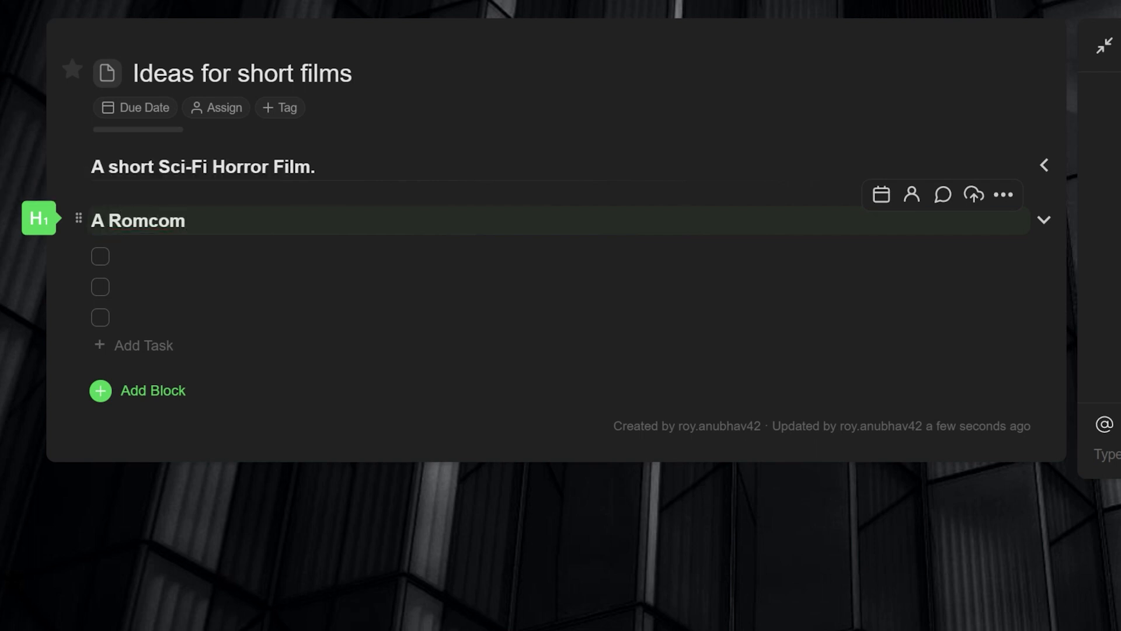
key(ctrl+Up)
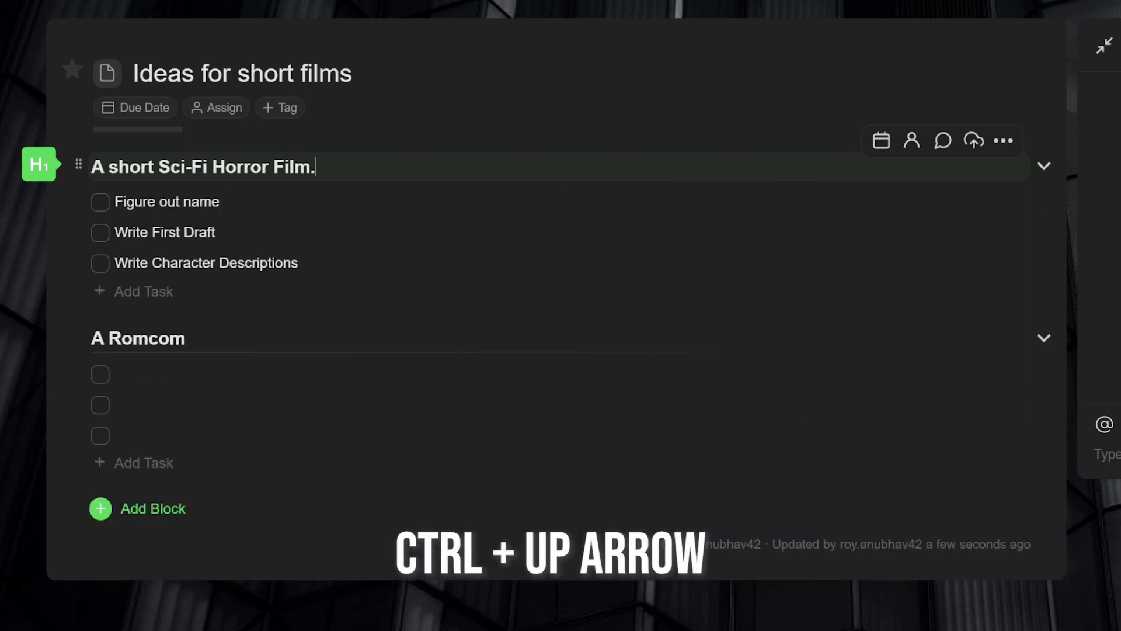
key(ctrl+Up)
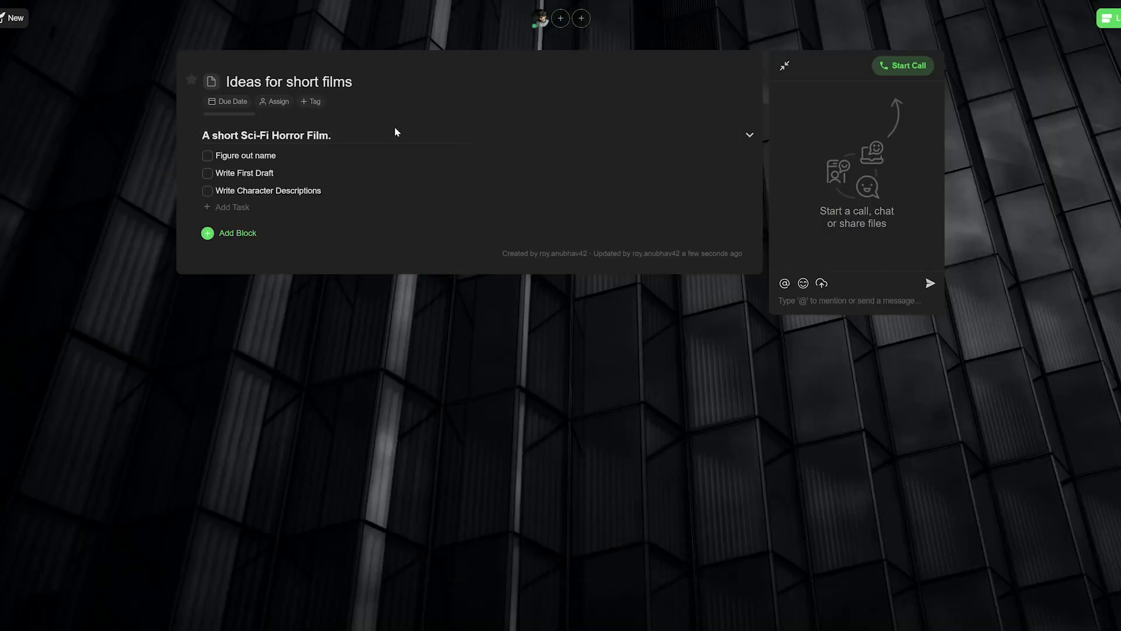
- Collapse the Sci-Fi block and add Romcom tasks Figure out name and Write First Draft
click(750, 135)
text(A Romcom)
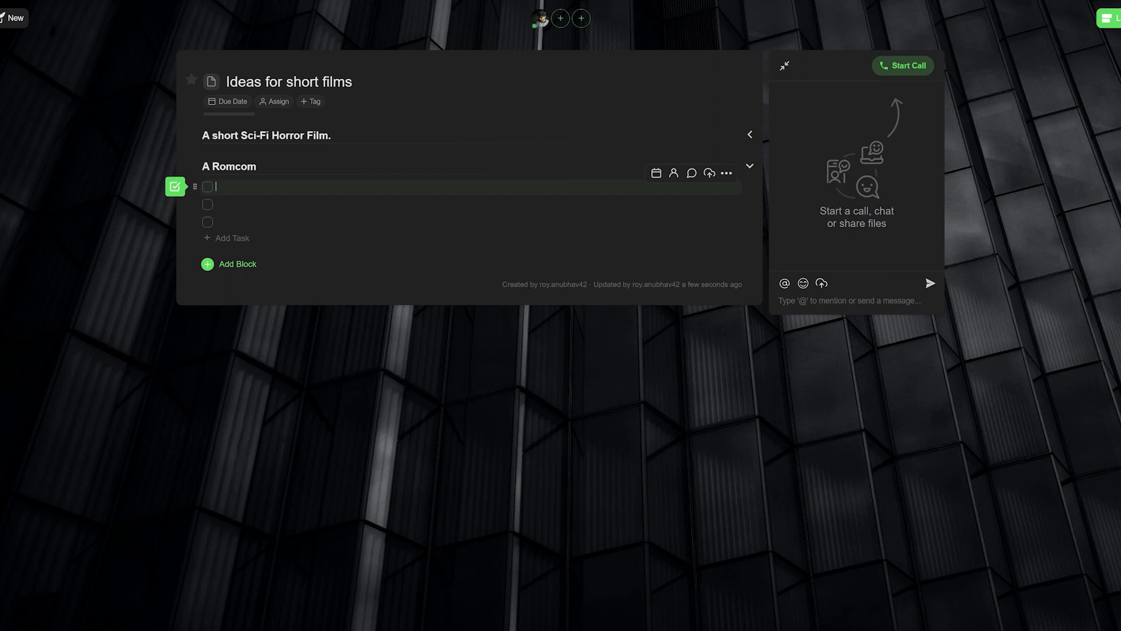
text(Figure out name)
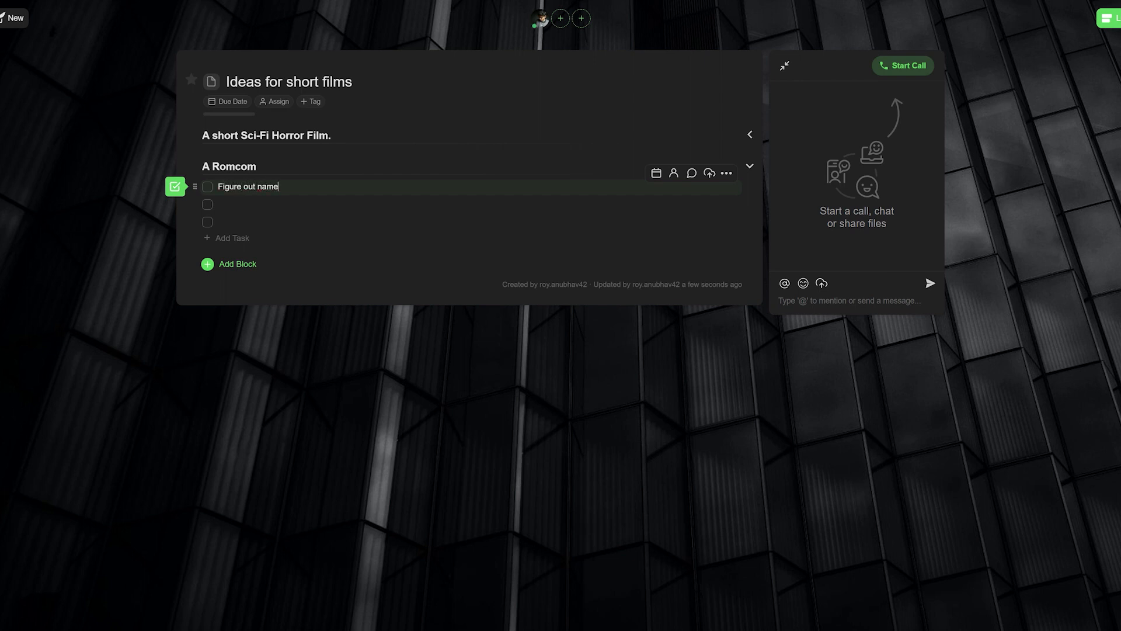
text(Write)
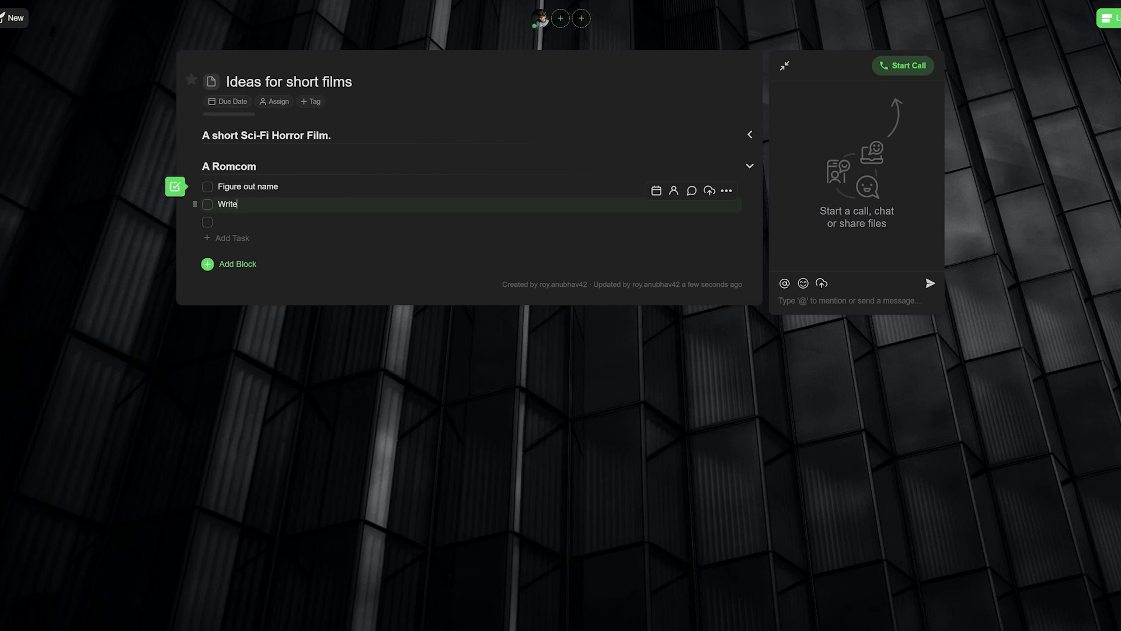
text(First)
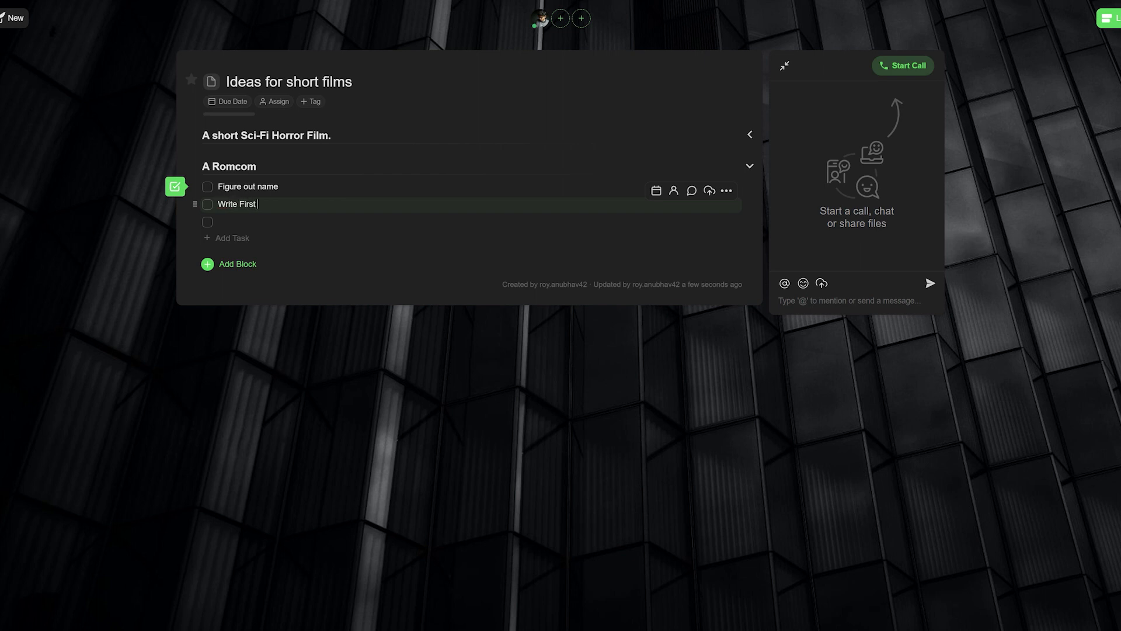
text(Draft)
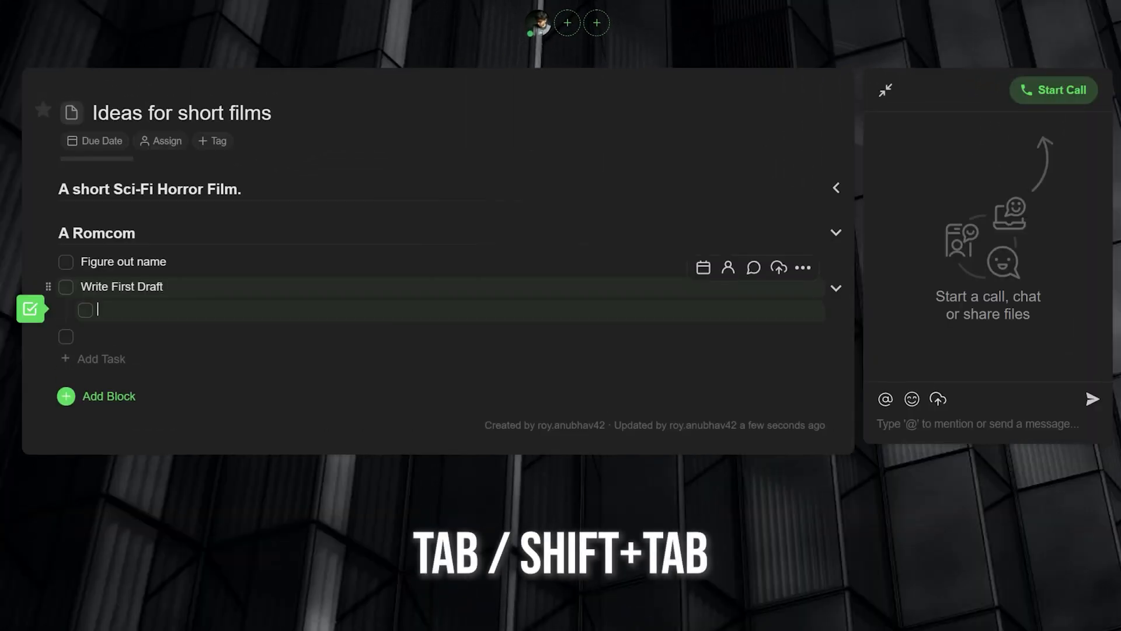
- Add subtasks 'names of character' and 'their motives' under Write First Draft
text(names if character)
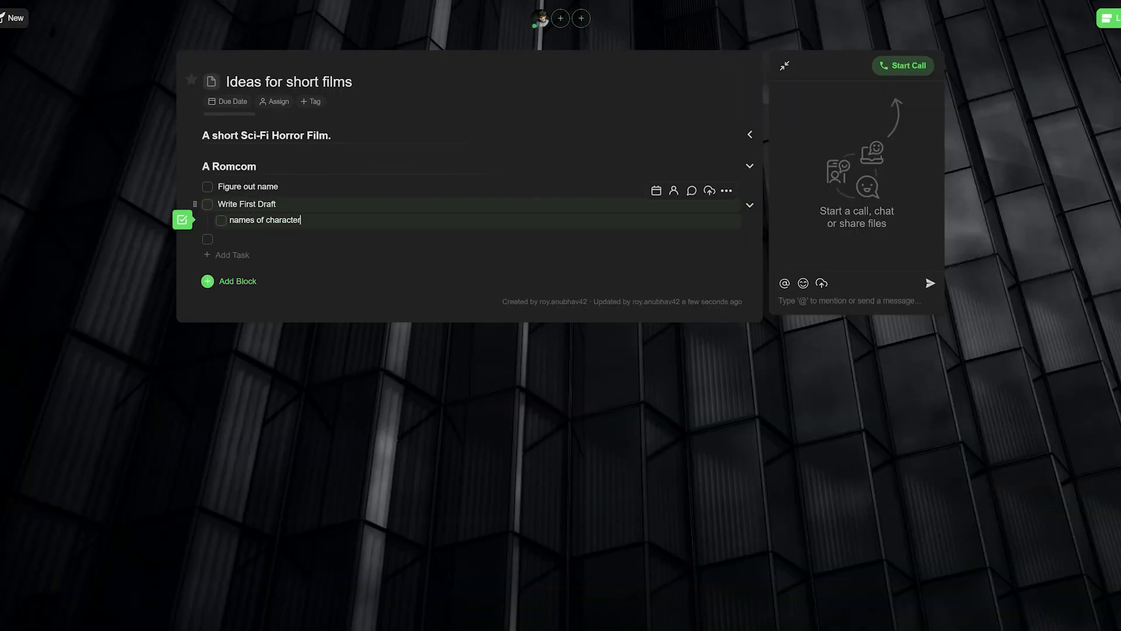
key(Enter)
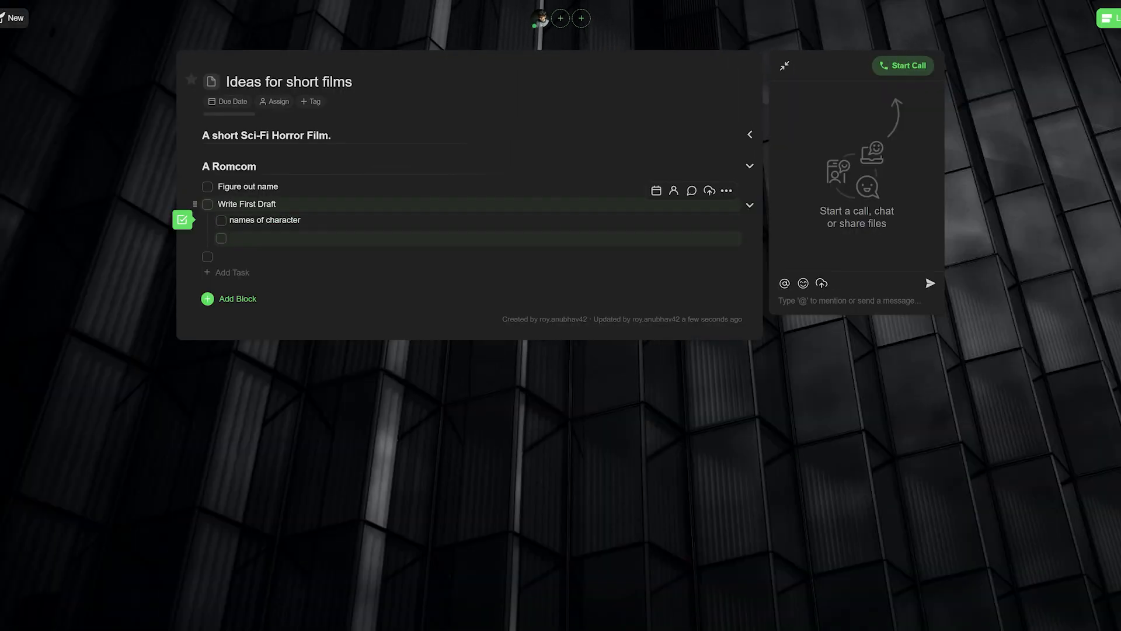
text(their motiv)
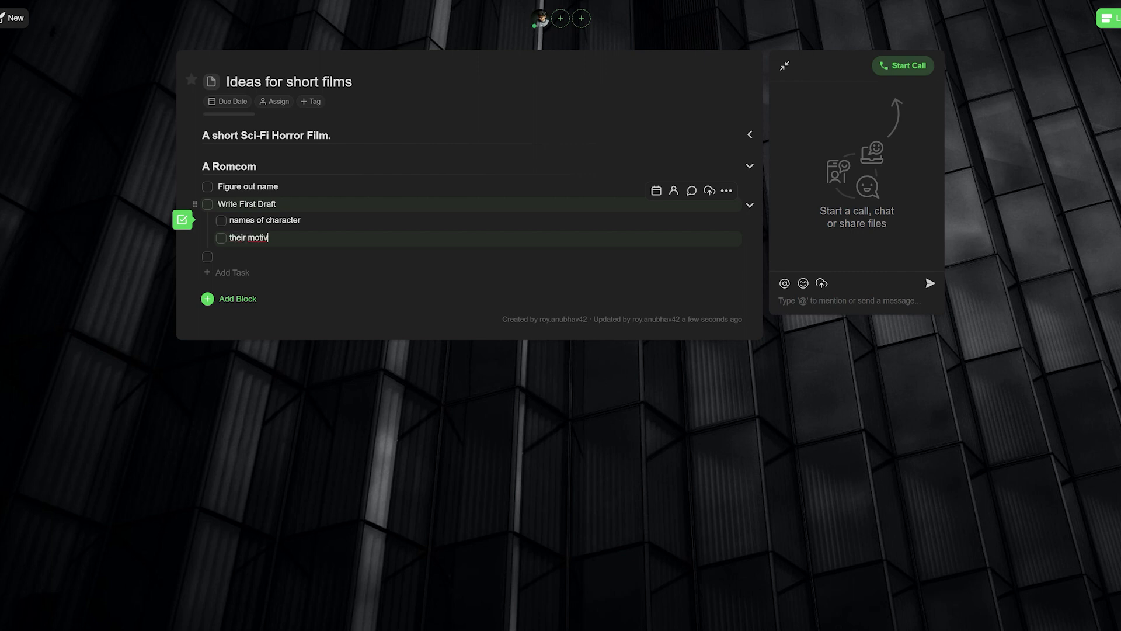
key(Enter)
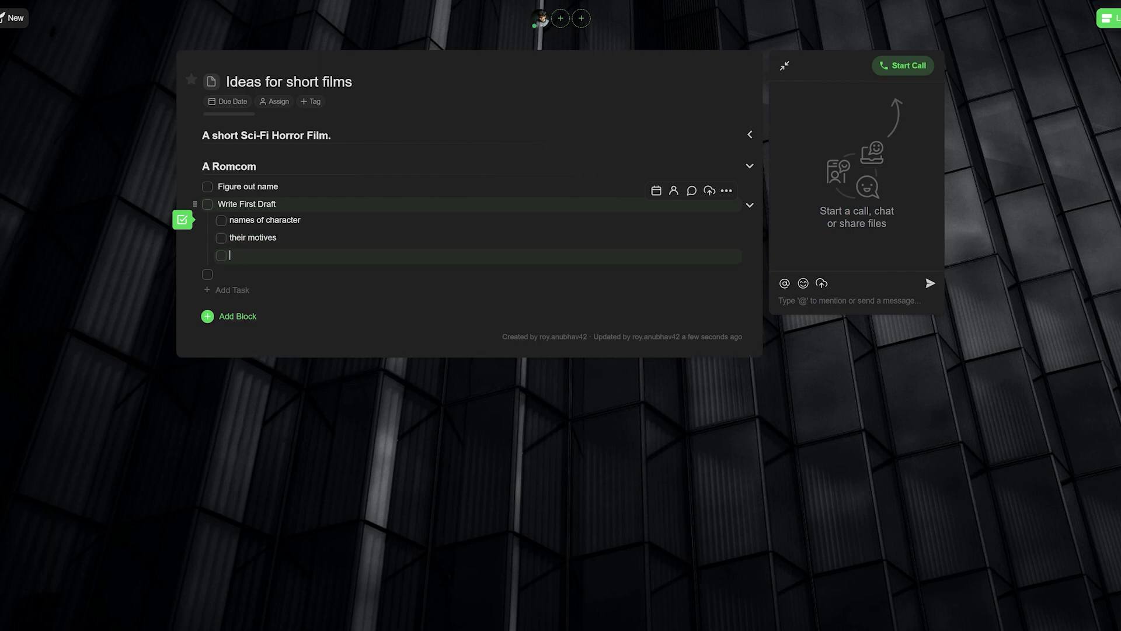
- Add a checklist block headed 'Get better at screenplay' with a Watch videos task
click(238, 316)
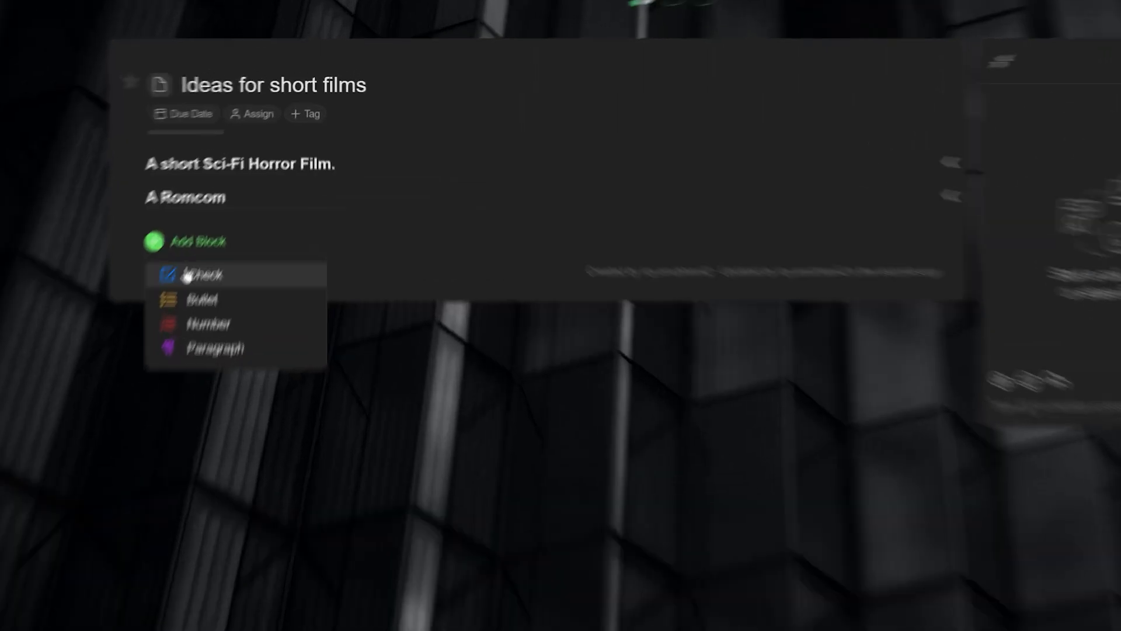
click(202, 275)
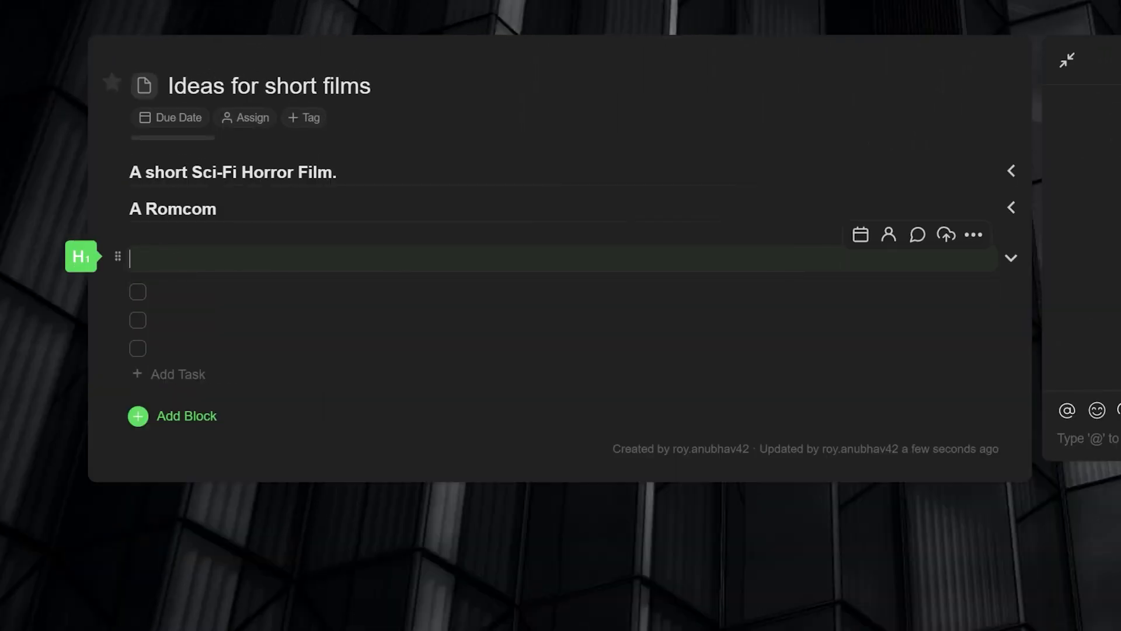
text(Get better at screenplay)
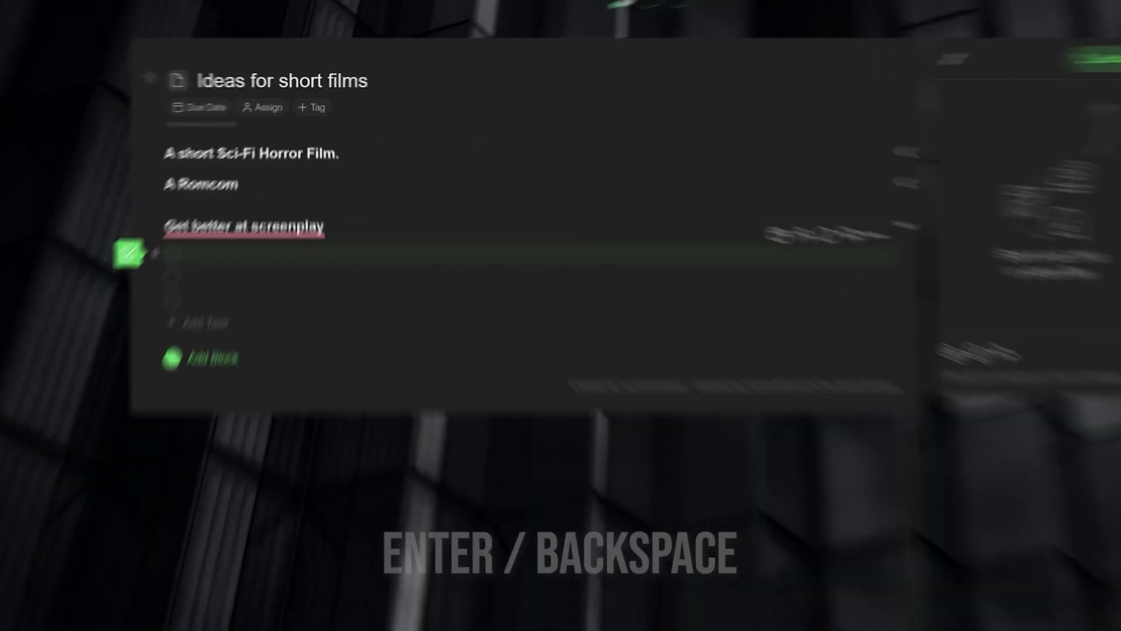
key(enter)
text(Watch videos)
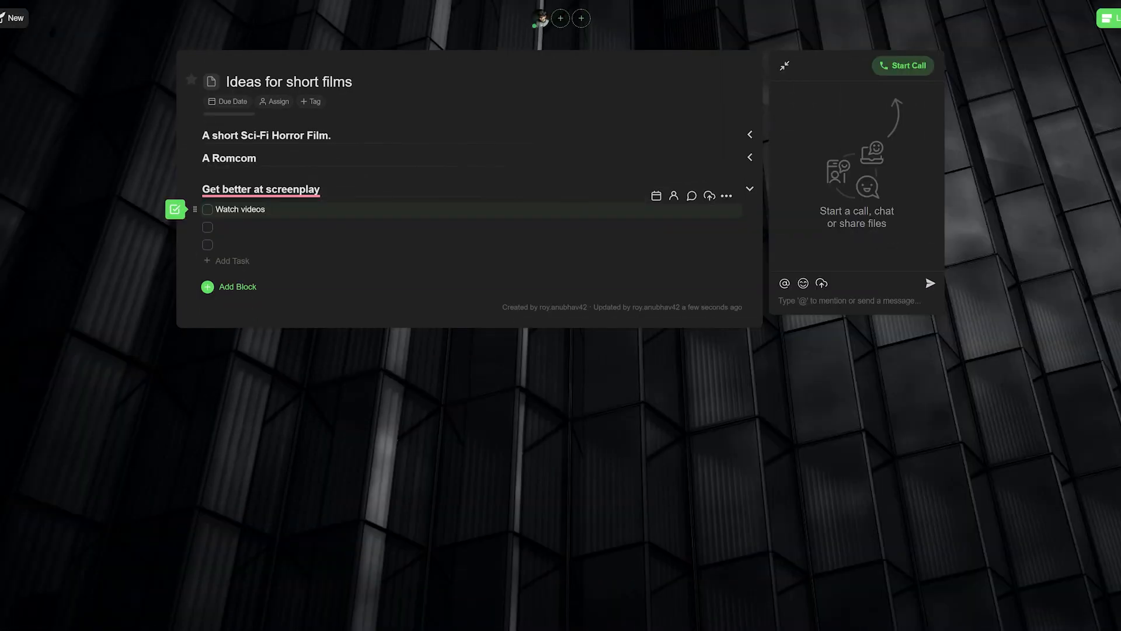
- Add subtasks 'check youtube' and 'find out more creators', fold the block, and star the project
text(check youtube)
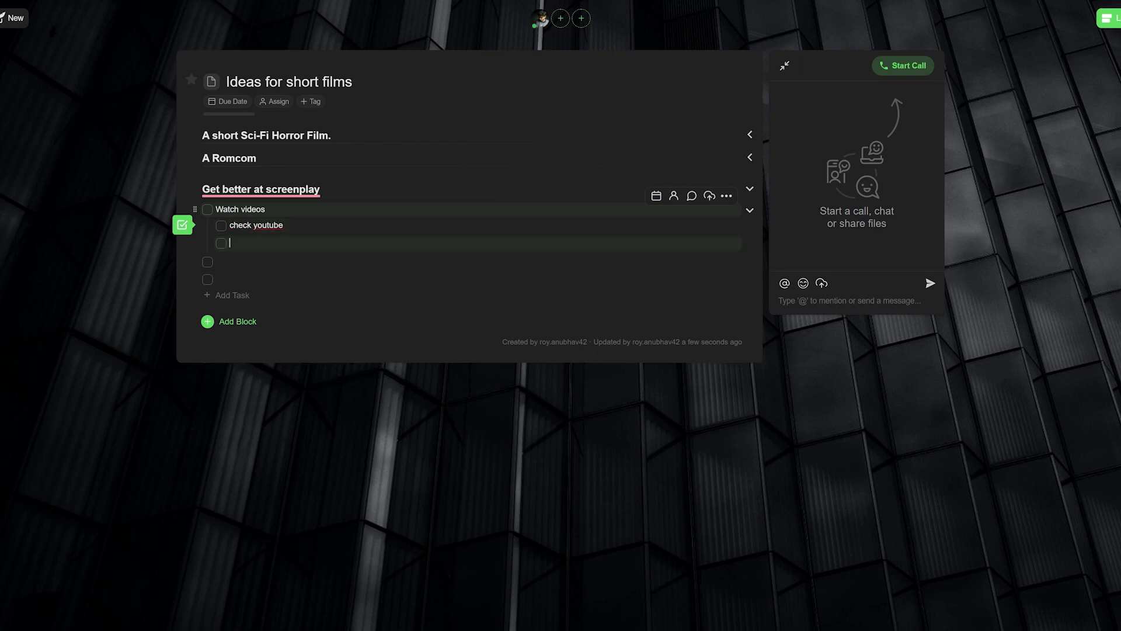
text(find out more creators)
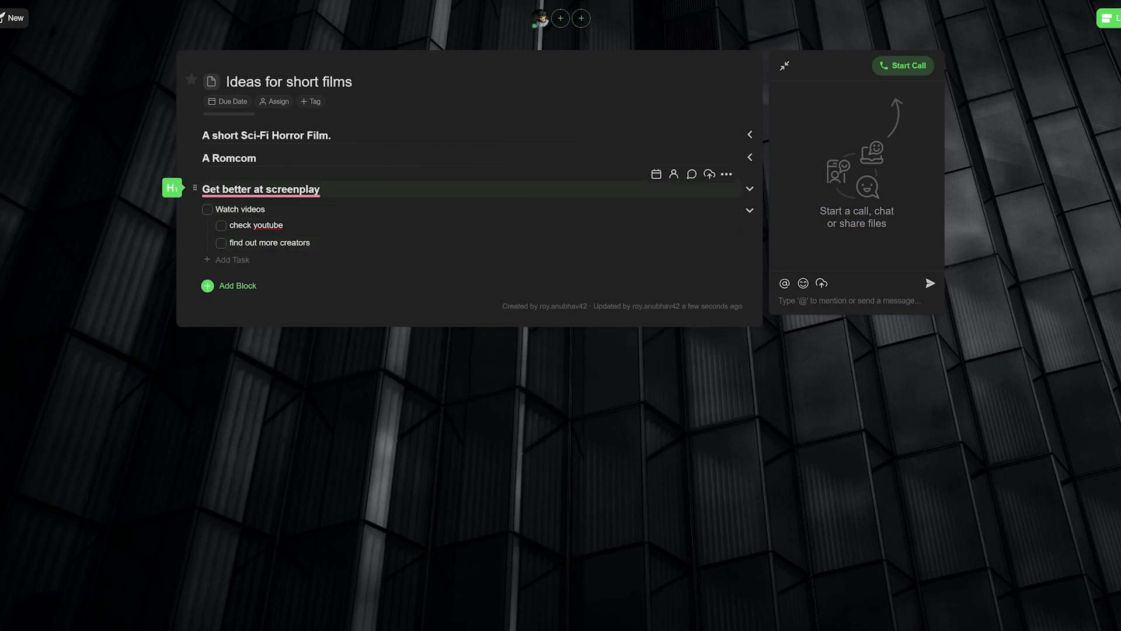
click(750, 189)
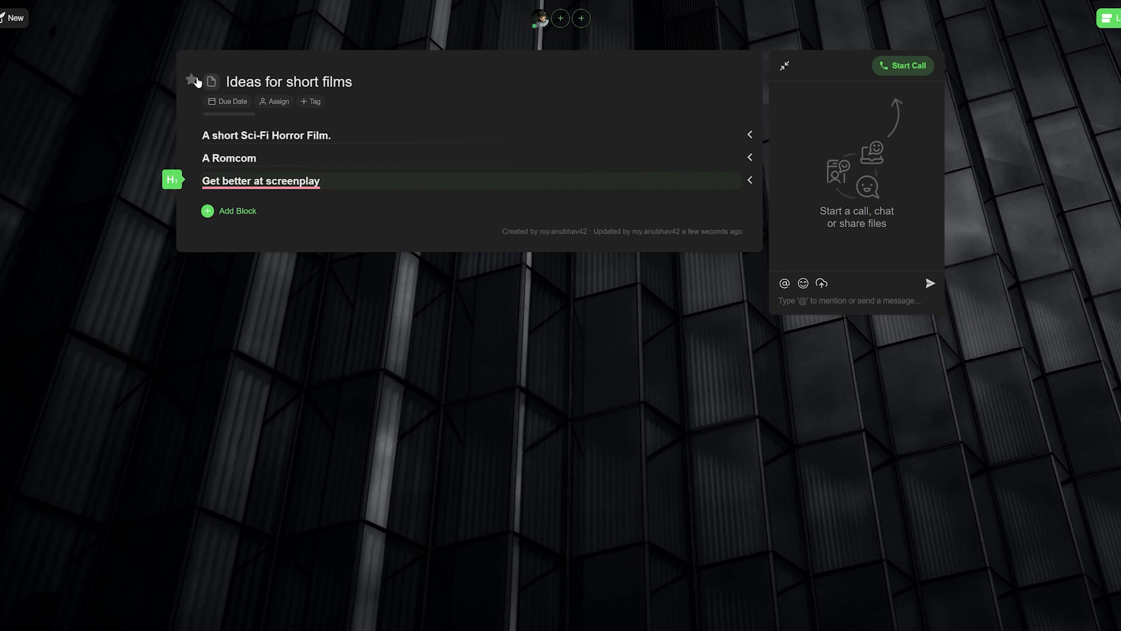
click(228, 100)
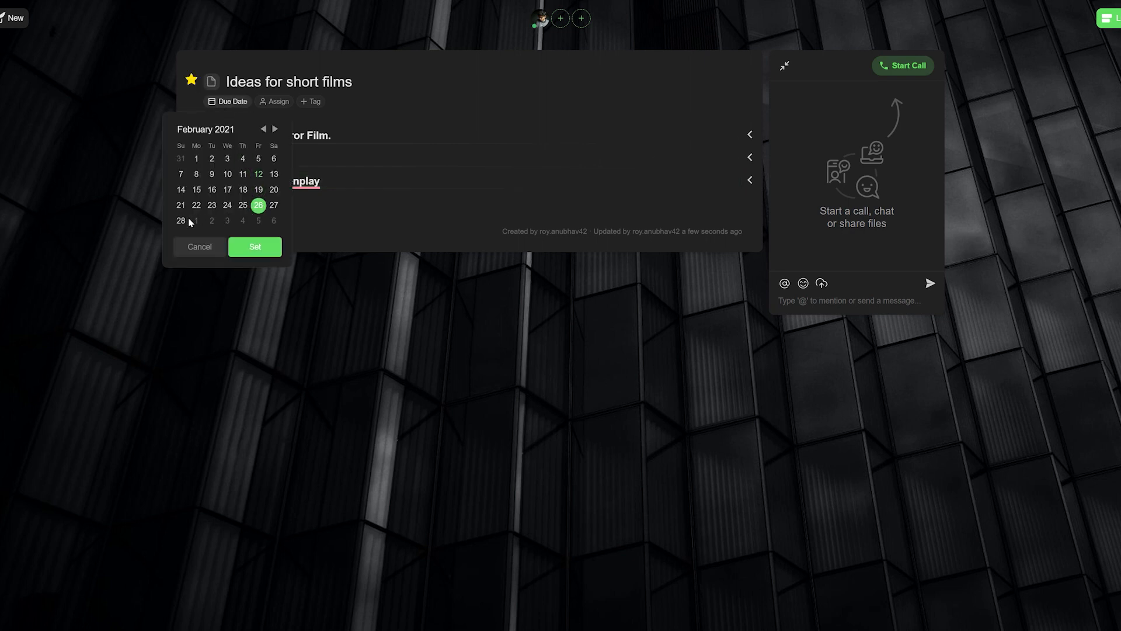